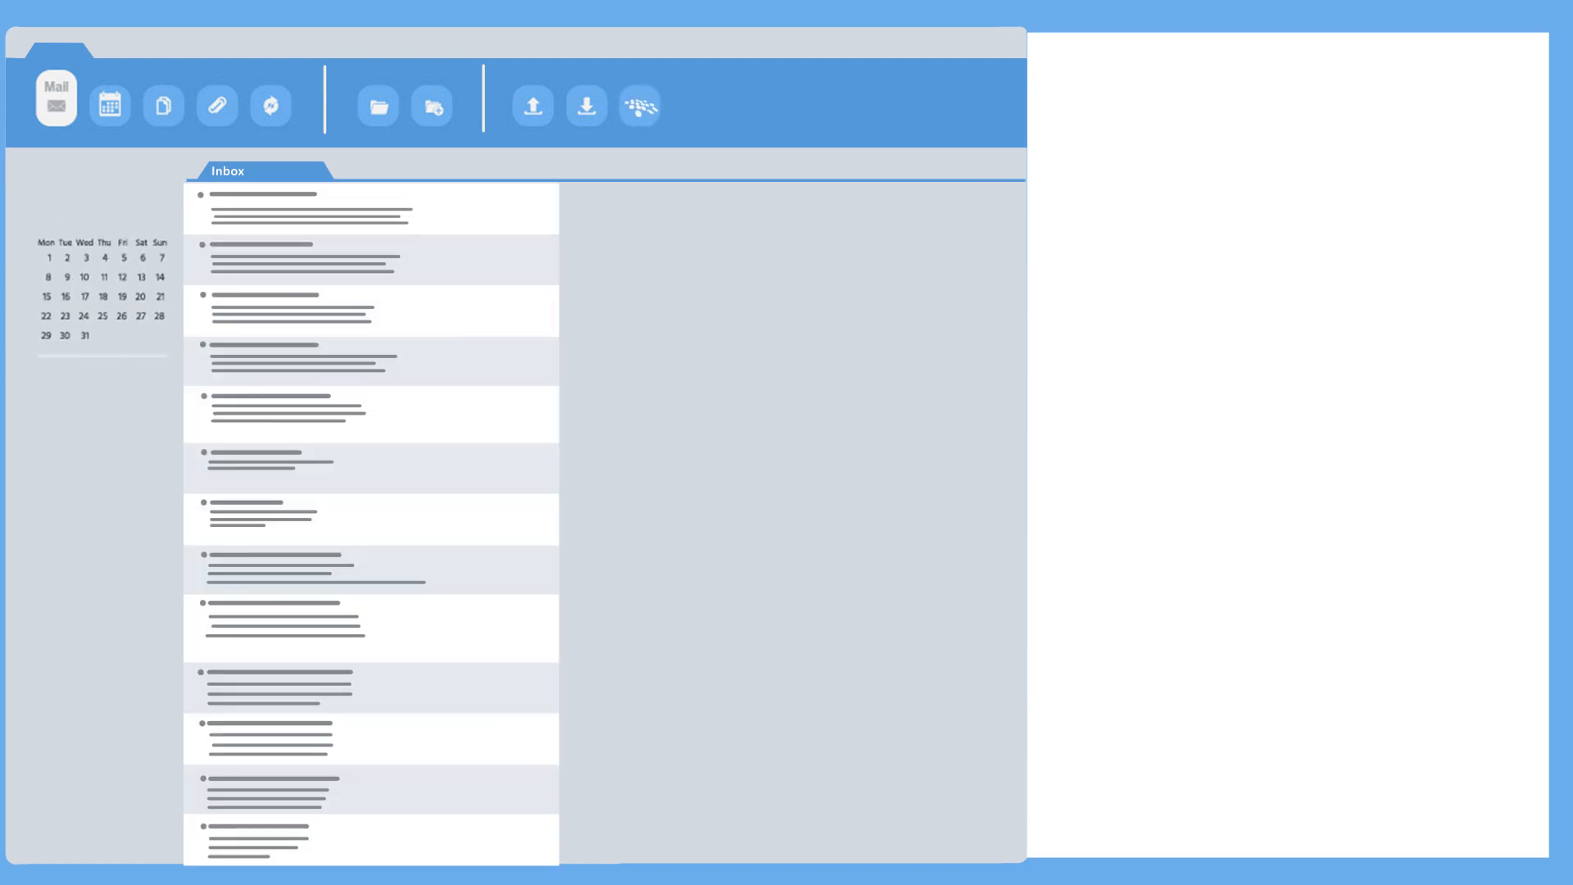
# Launch the Contract Insight add-in from the ribbon and submit the login details
pyautogui.click(1468, 63)
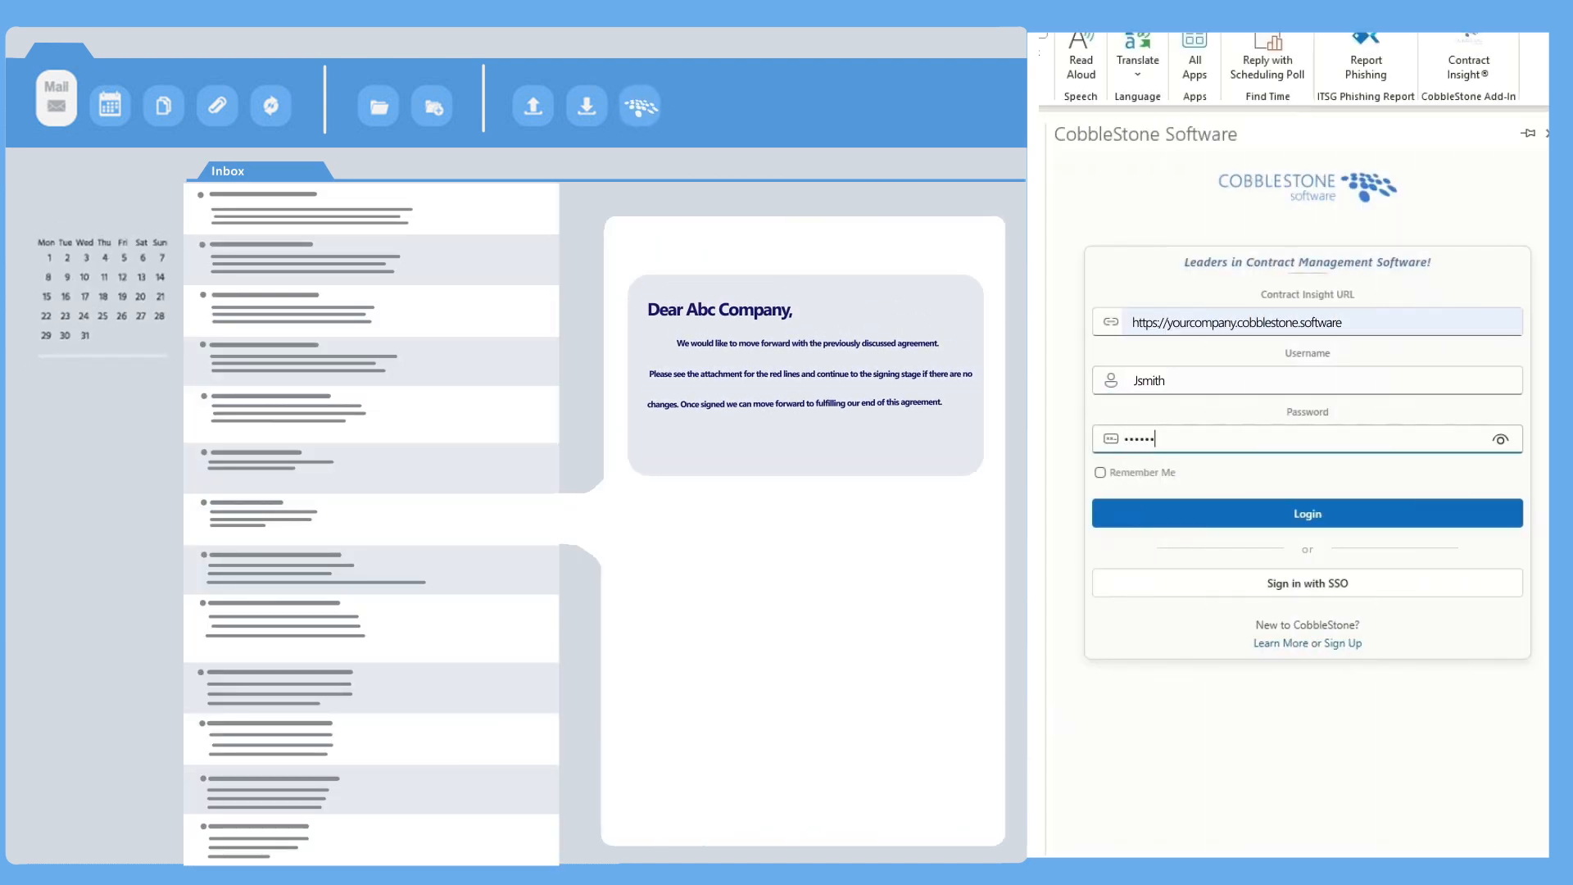
pyautogui.click(1305, 583)
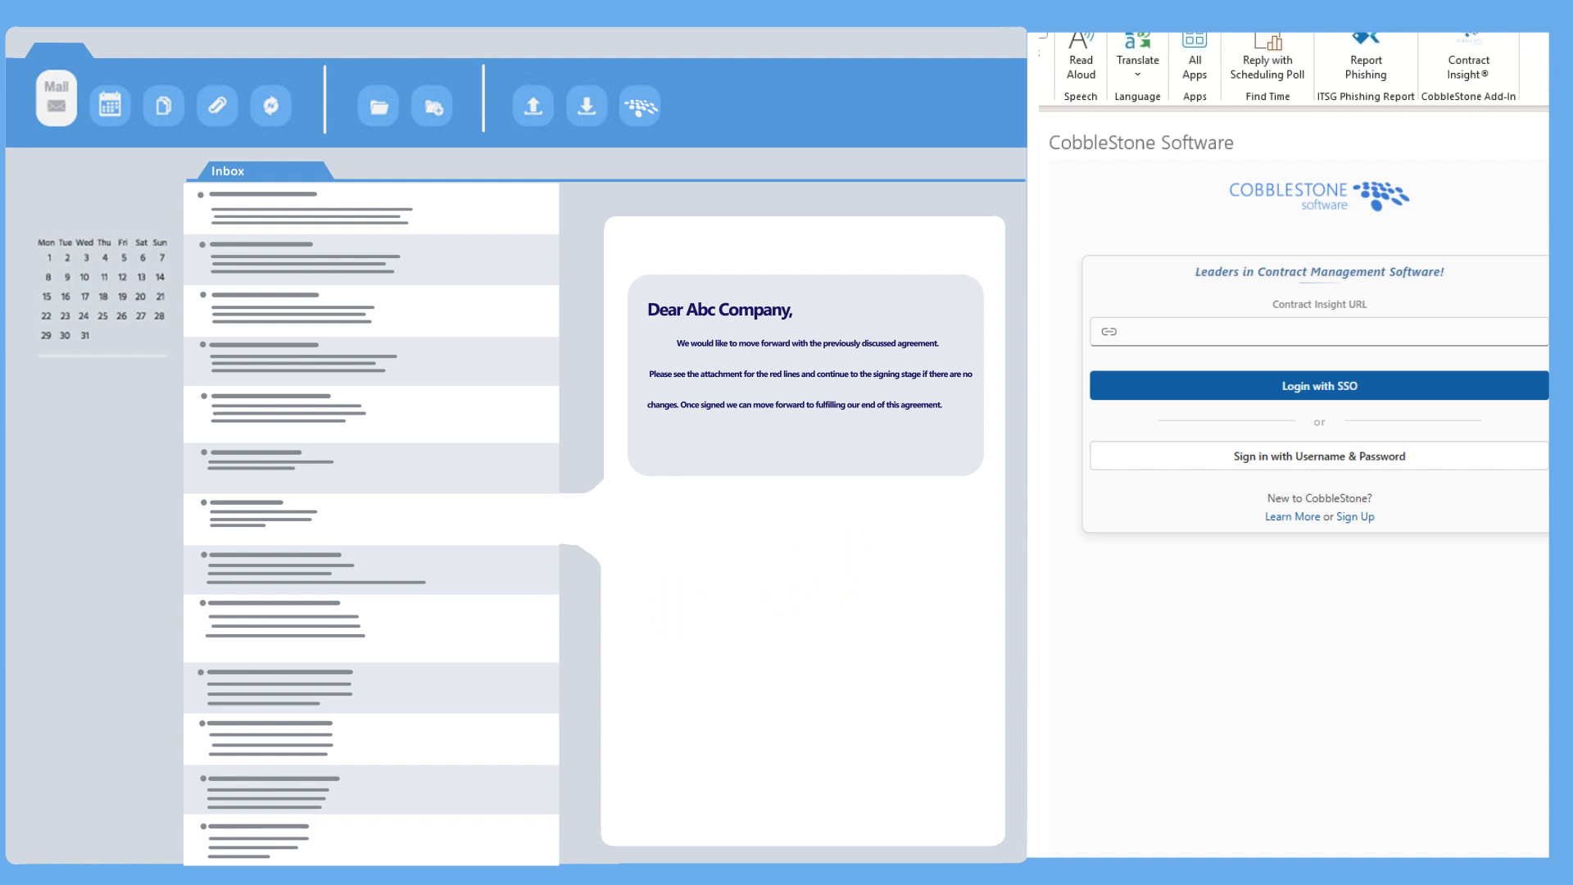
# Sign in with SSO and review the Vendor, Department, Start Date and End Date columns
pyautogui.click(1317, 385)
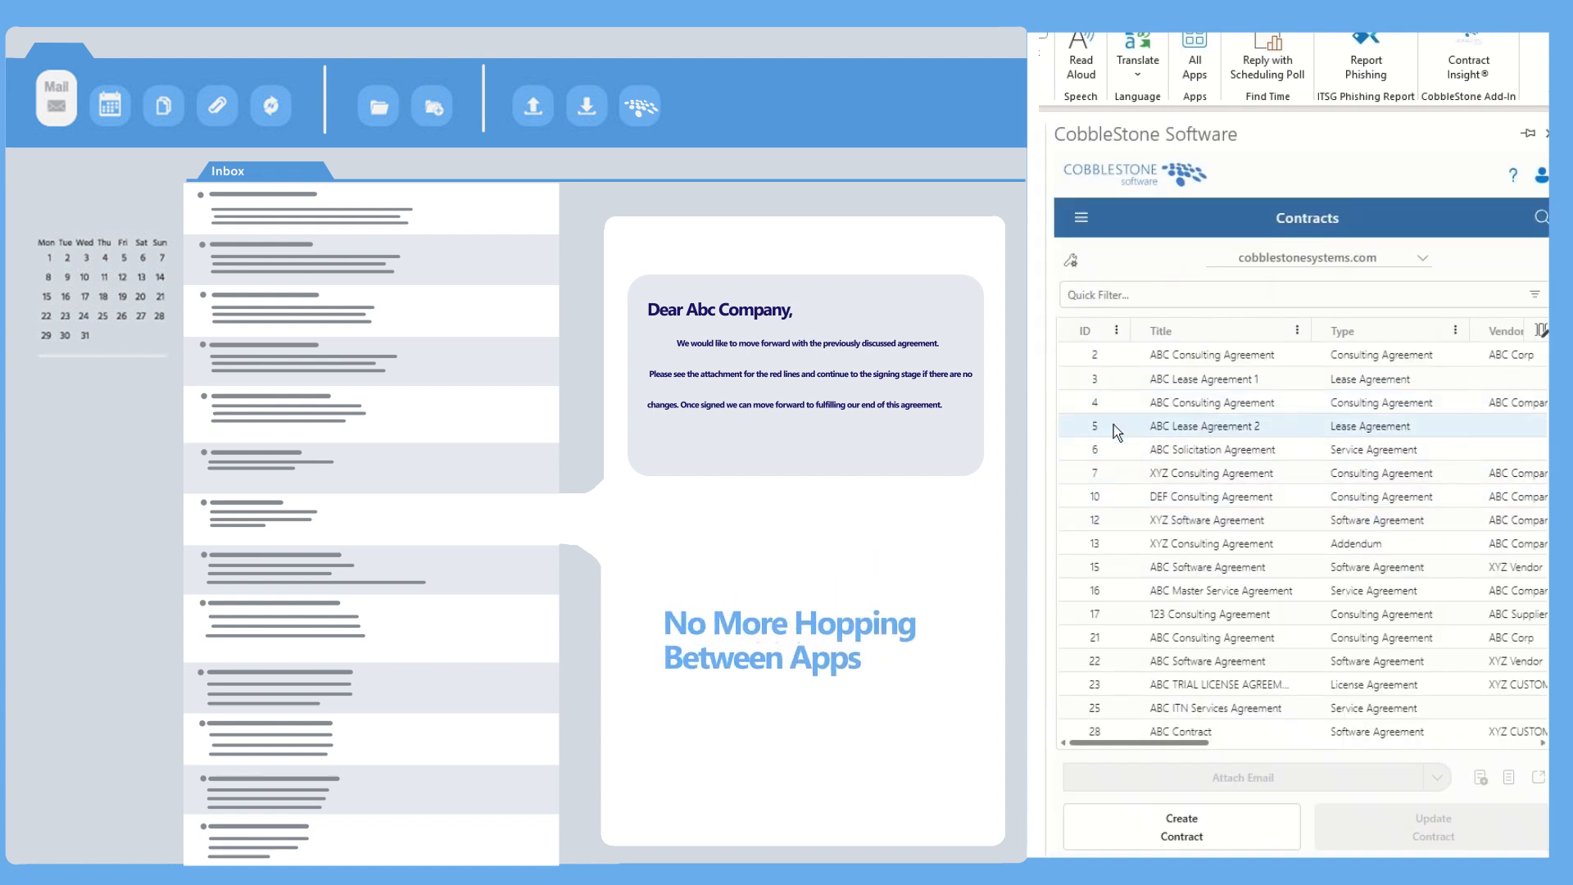
pyautogui.moveTo(1260, 519)
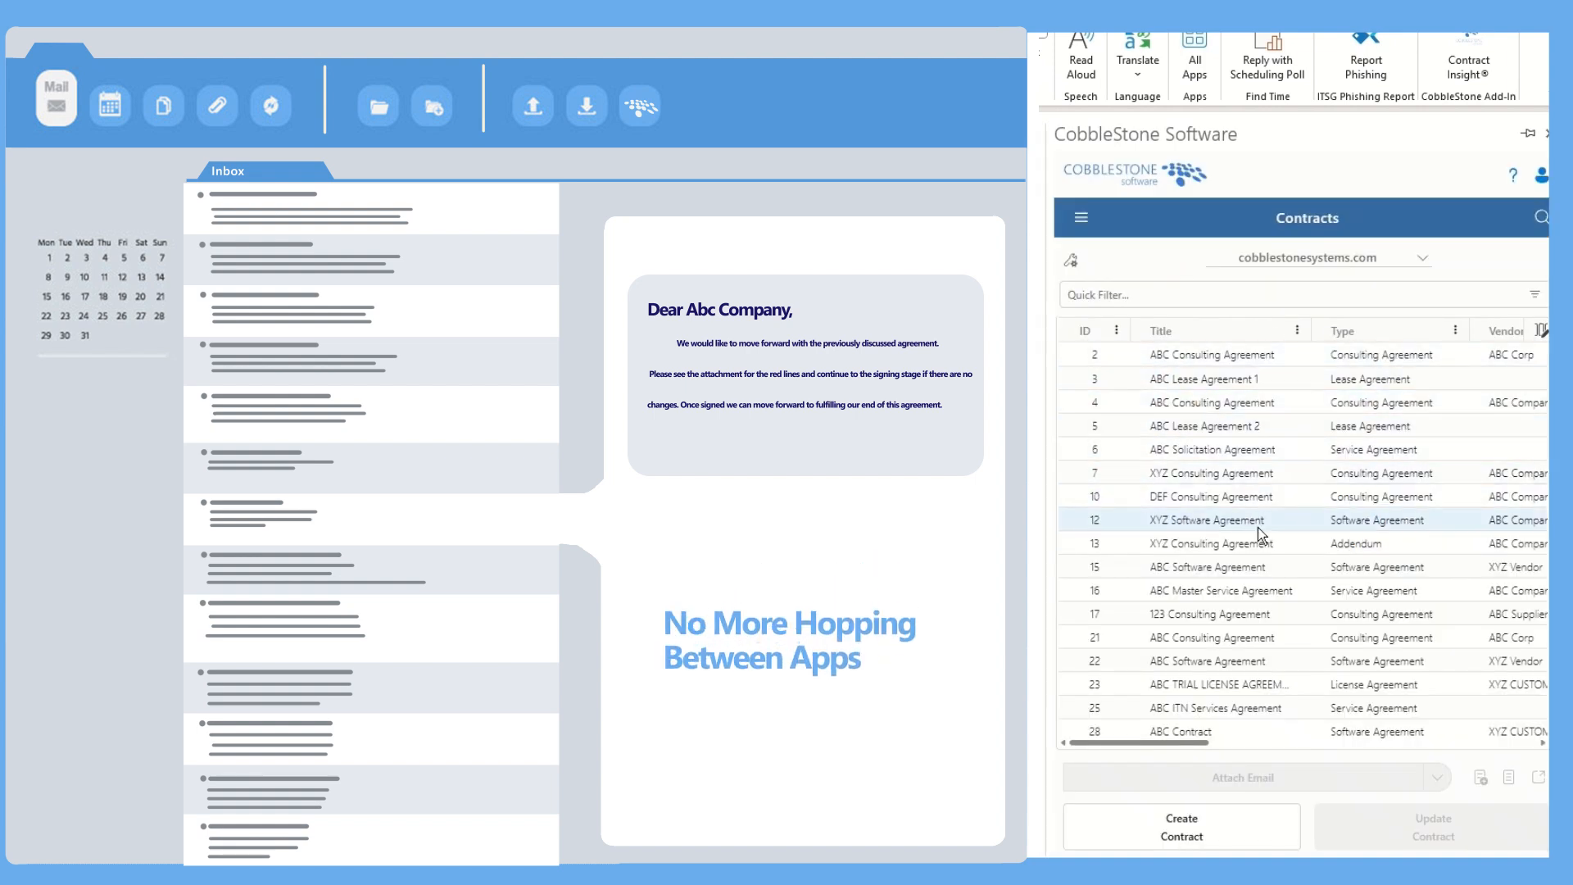
pyautogui.hscroll(3)
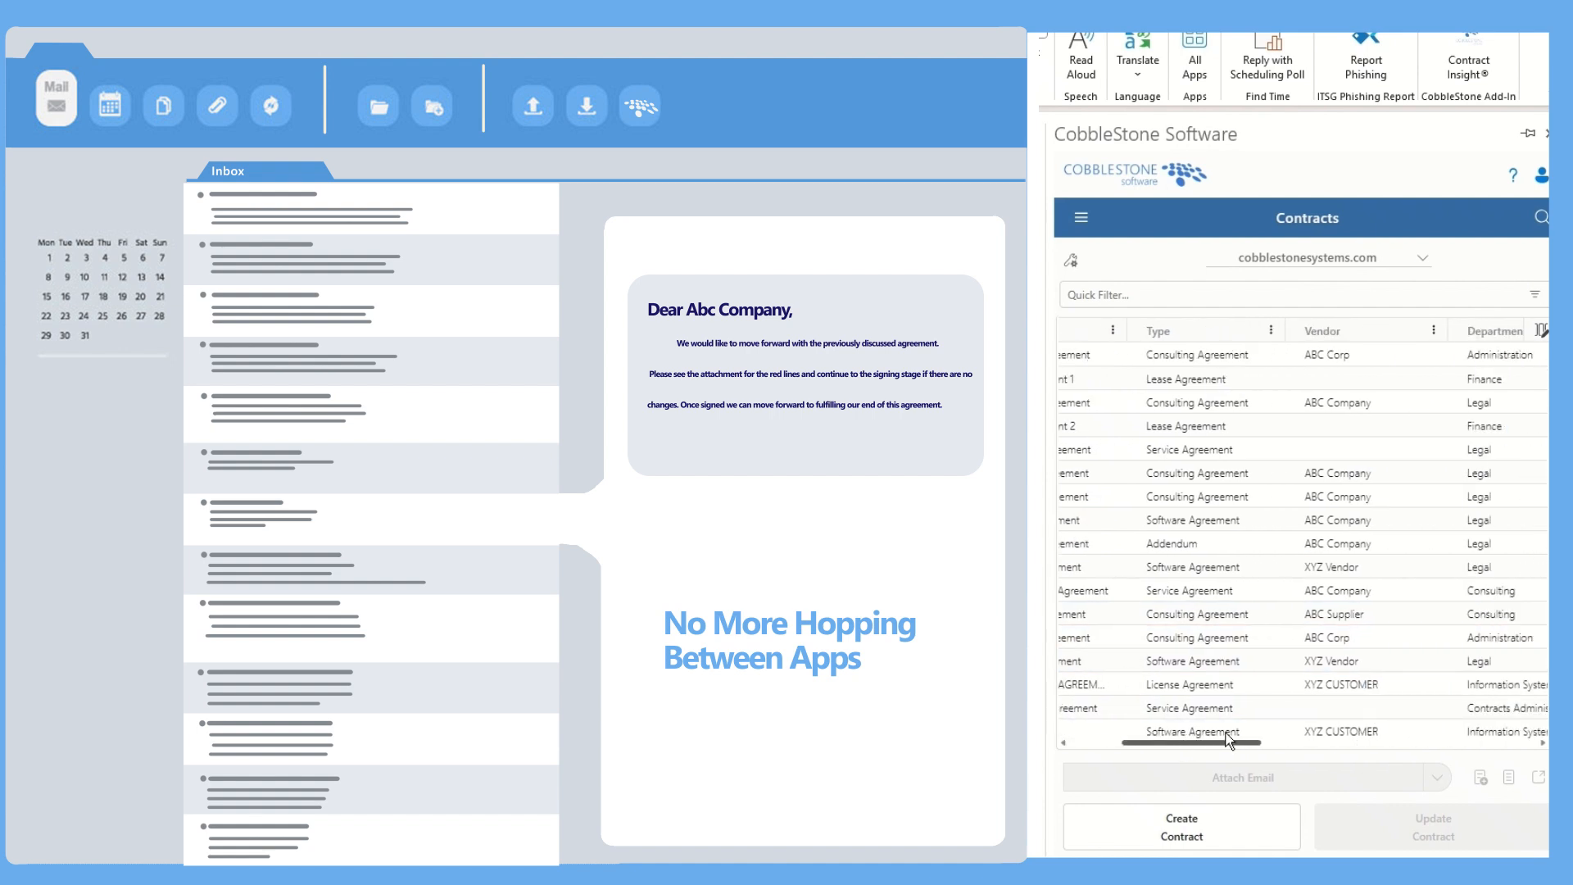
pyautogui.hscroll(3)
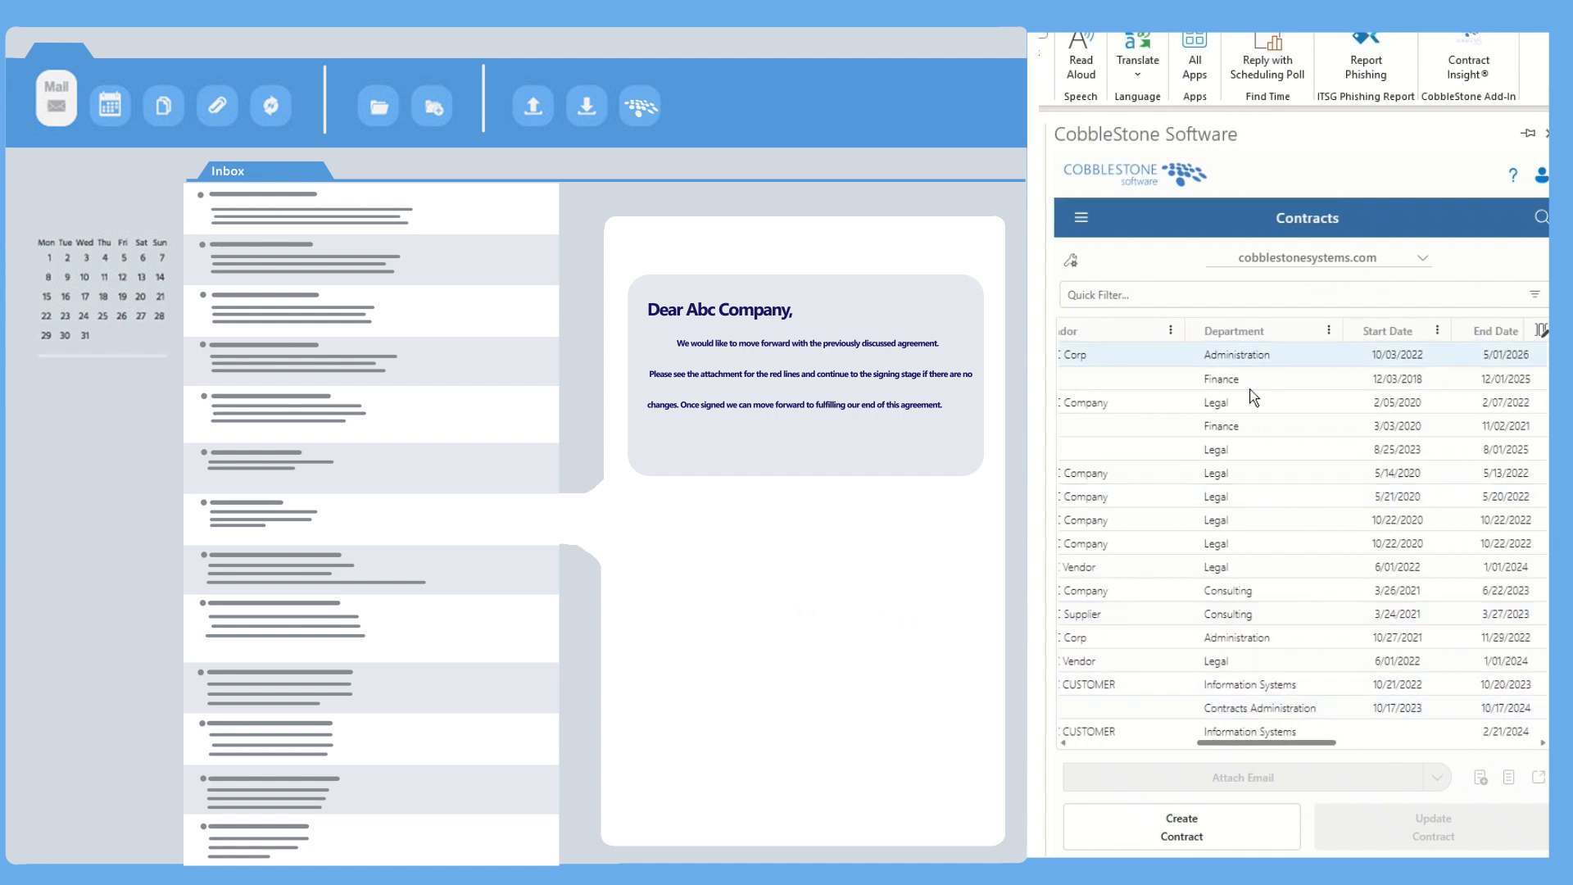
pyautogui.hscroll(3)
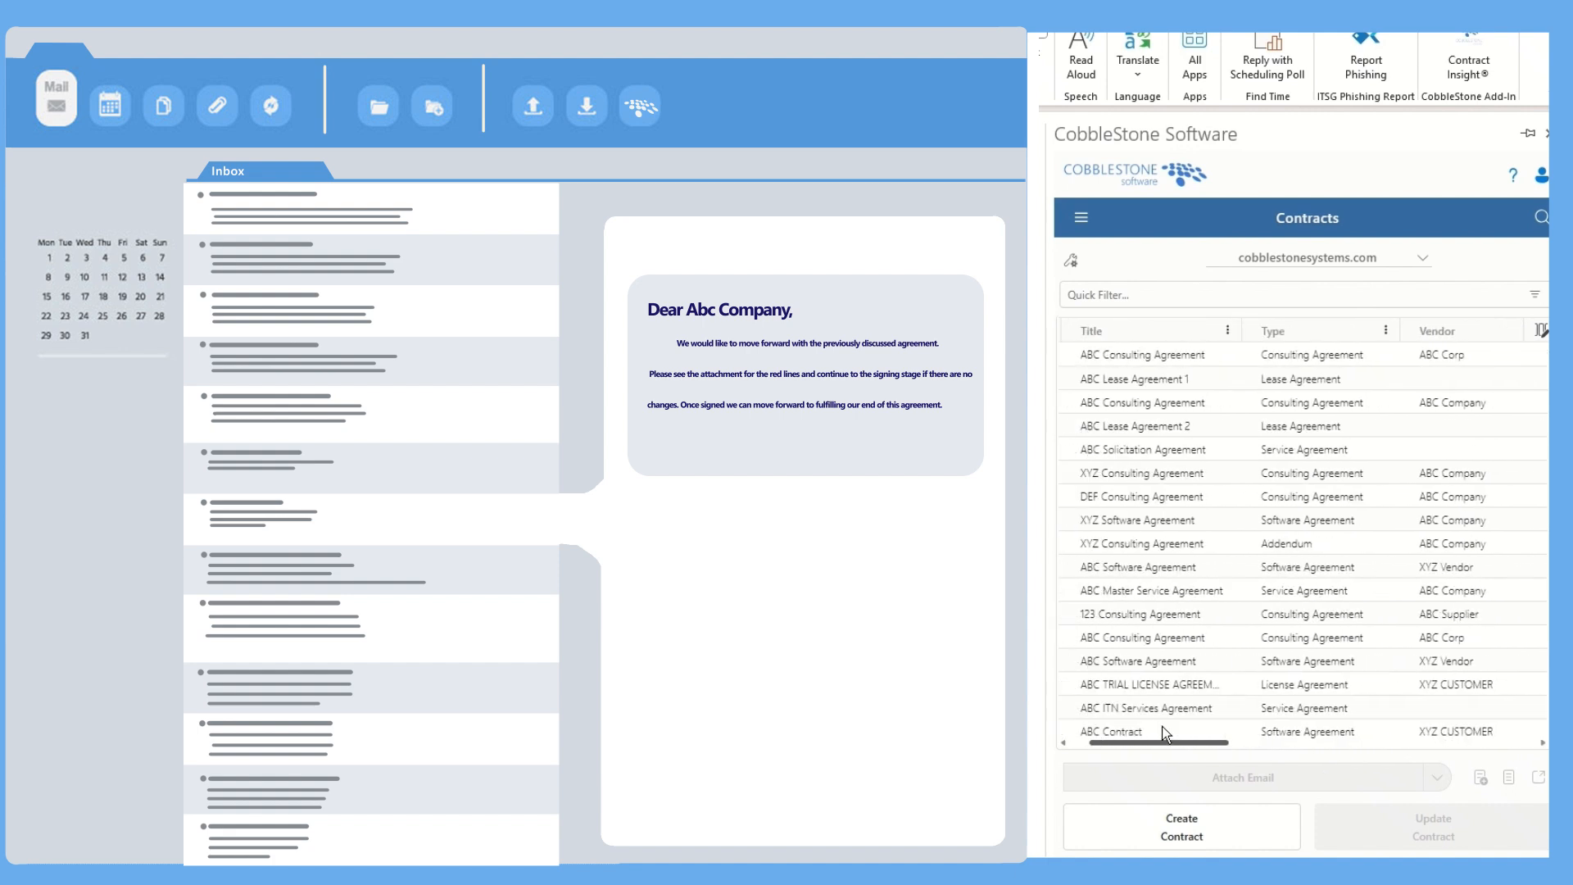
# Create the Abc Consulting contract with its type, details and ABC Consulting Agreement 3.docx attached
pyautogui.click(1182, 826)
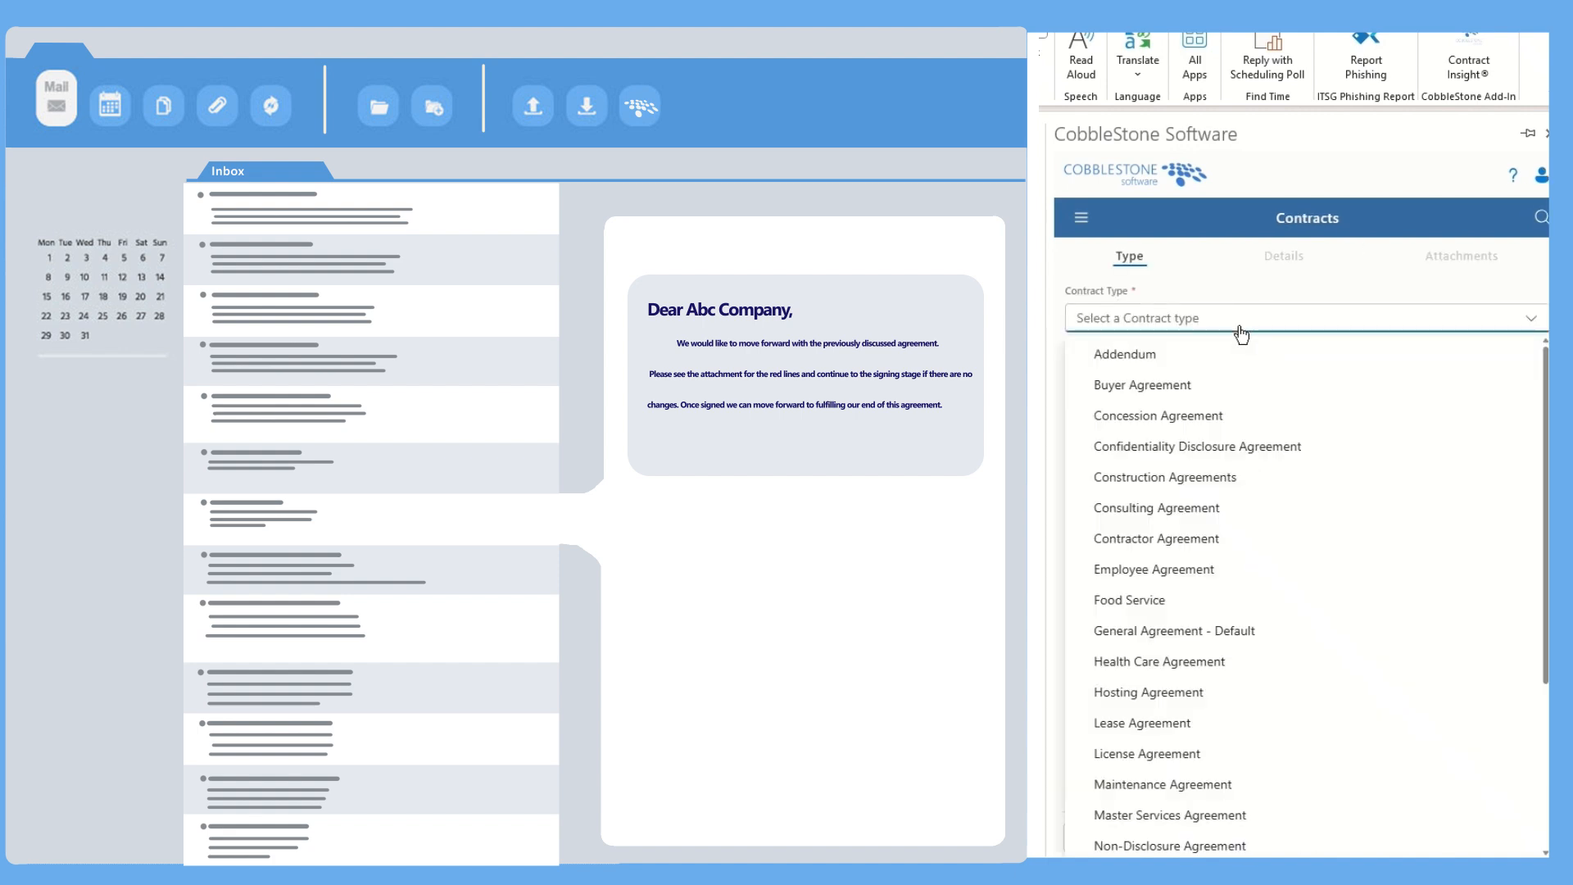
pyautogui.click(1281, 255)
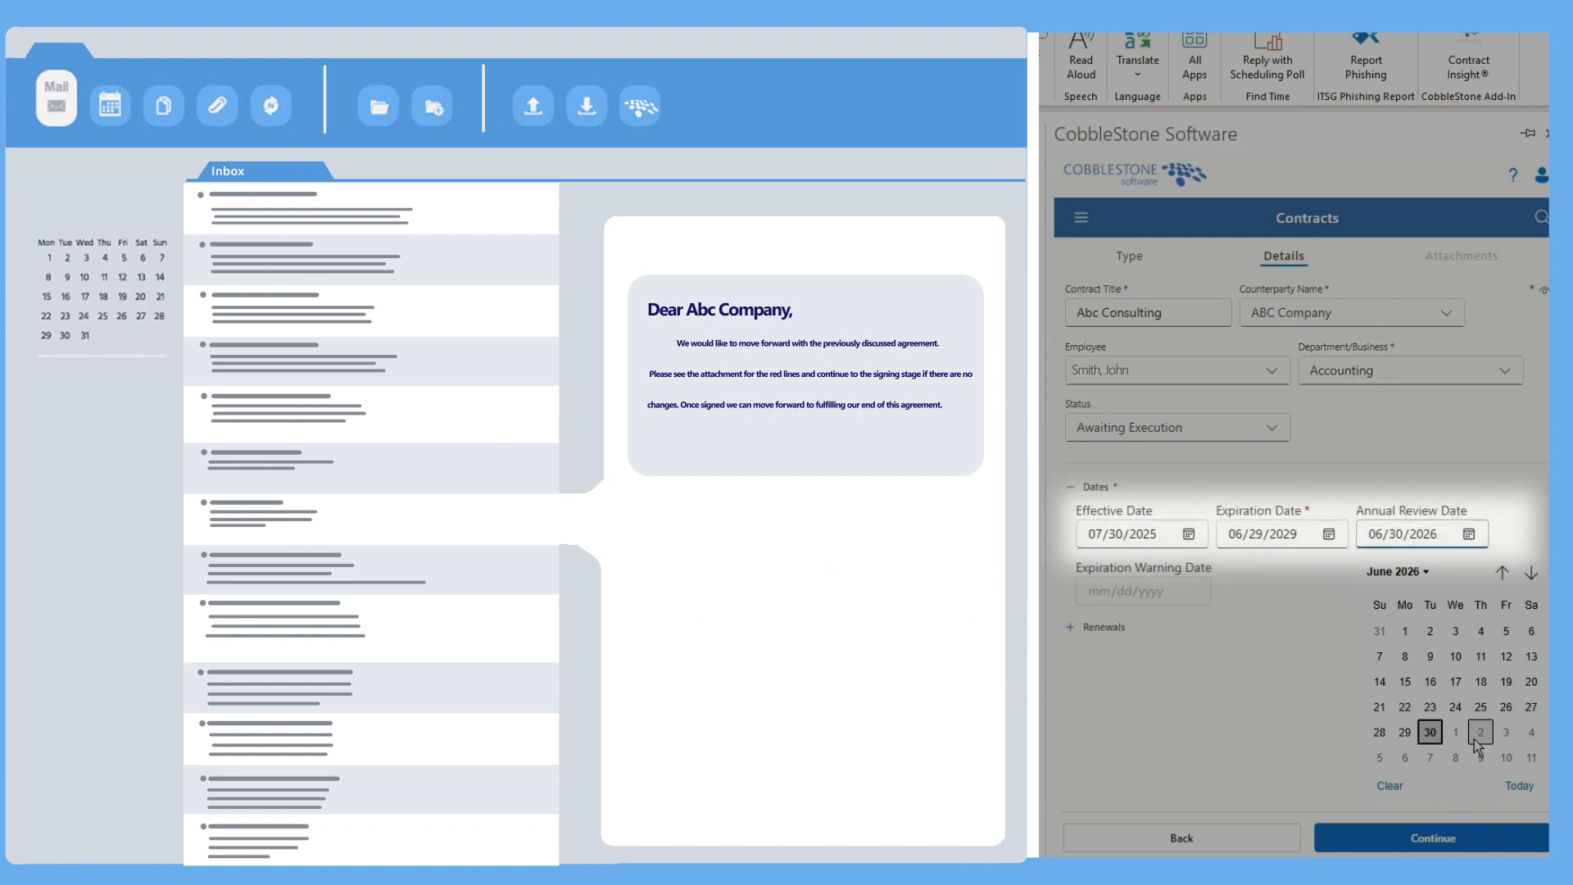
pyautogui.click(1460, 255)
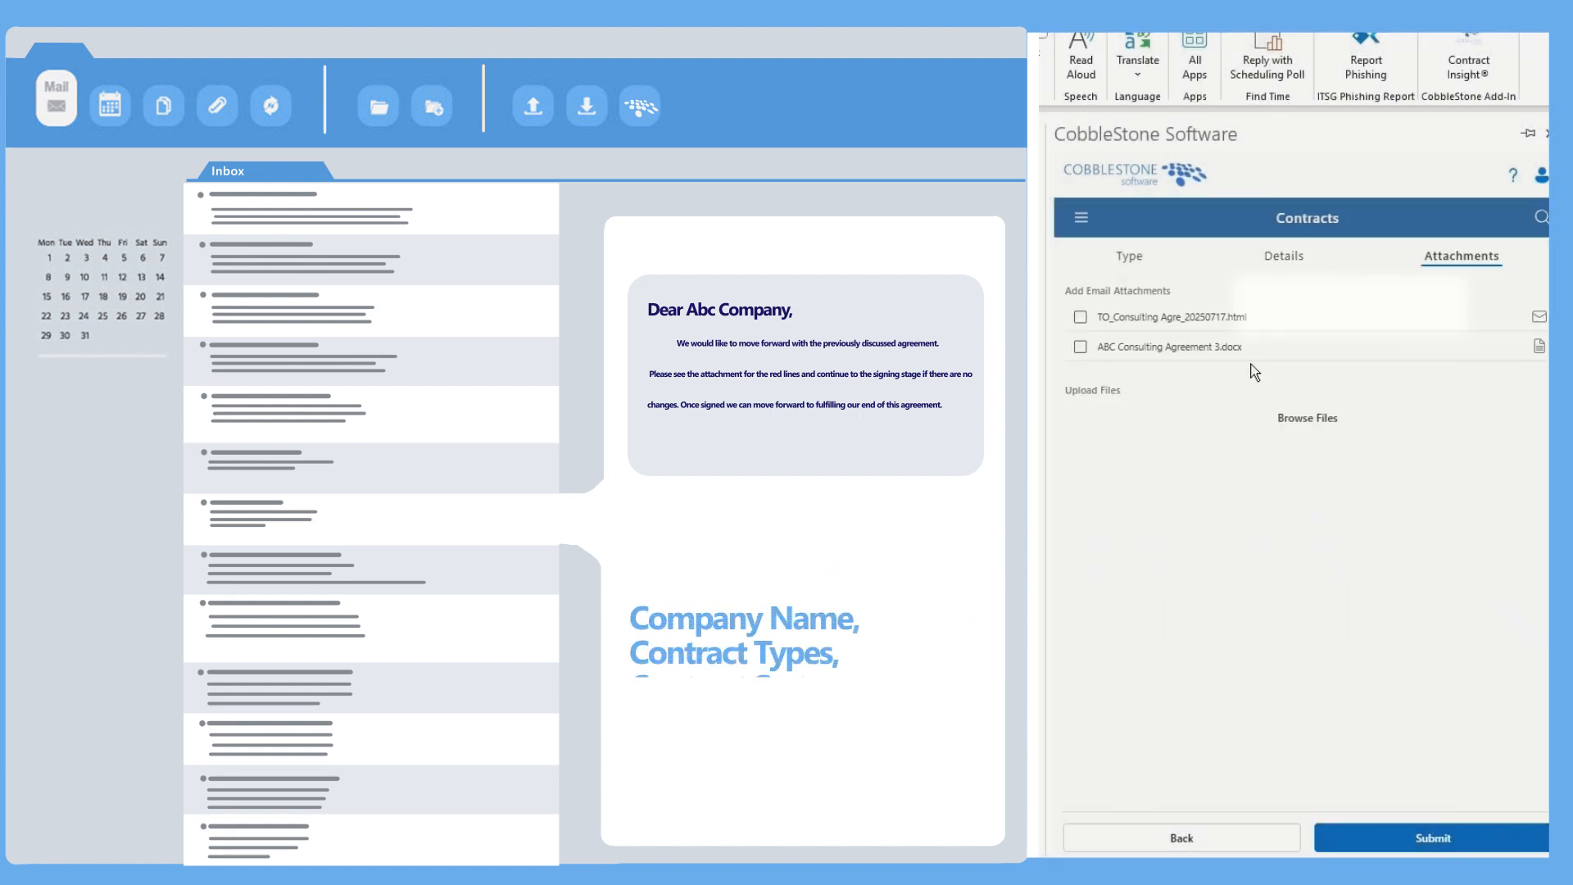
pyautogui.click(1080, 348)
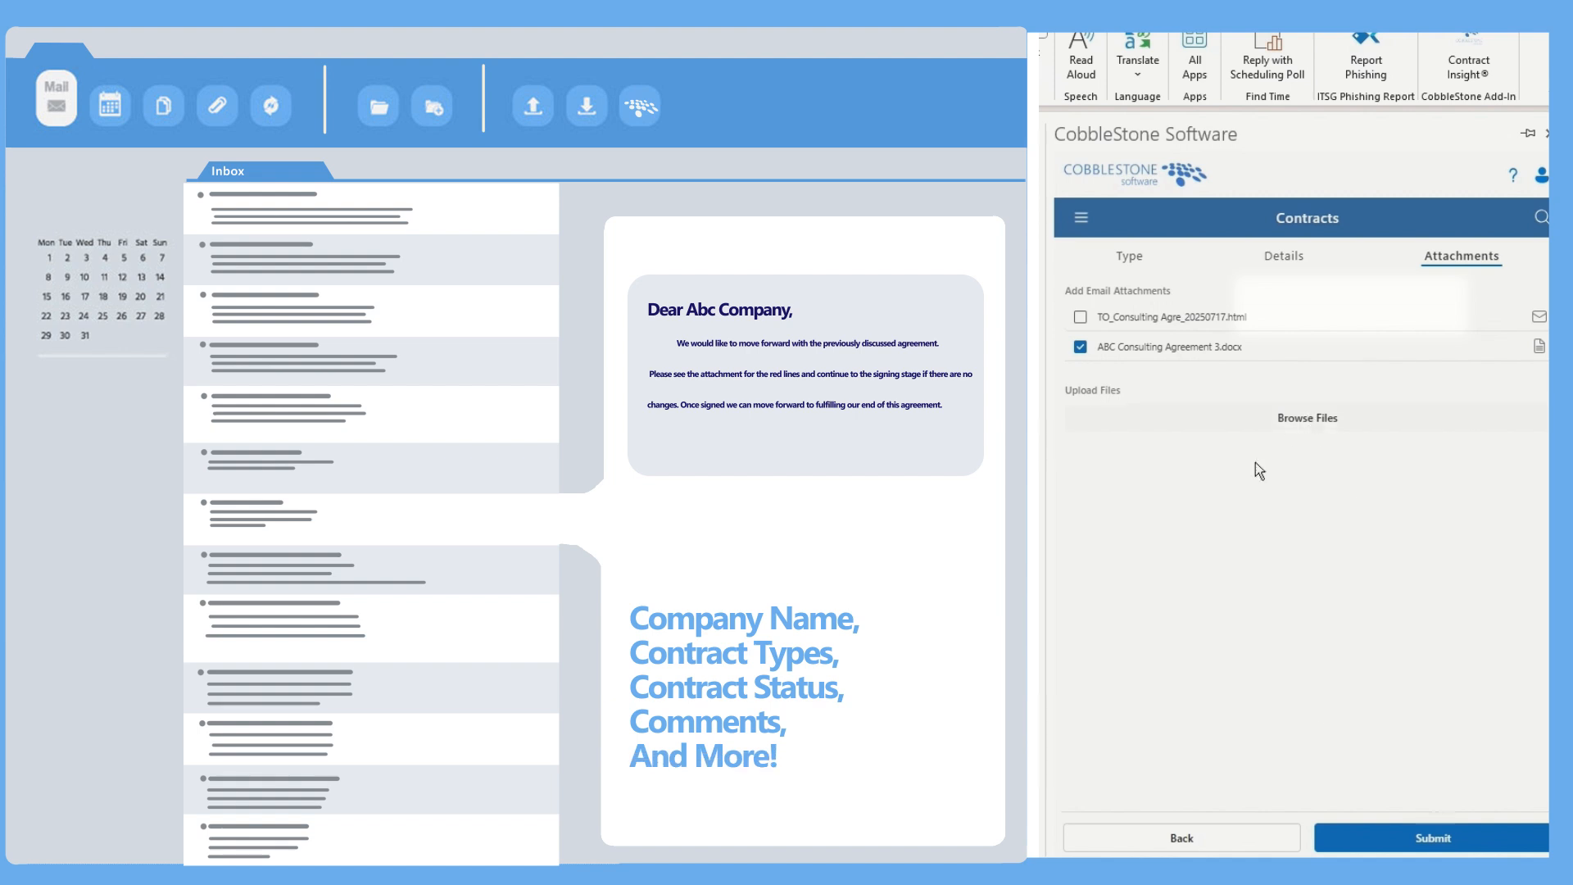
pyautogui.click(1080, 217)
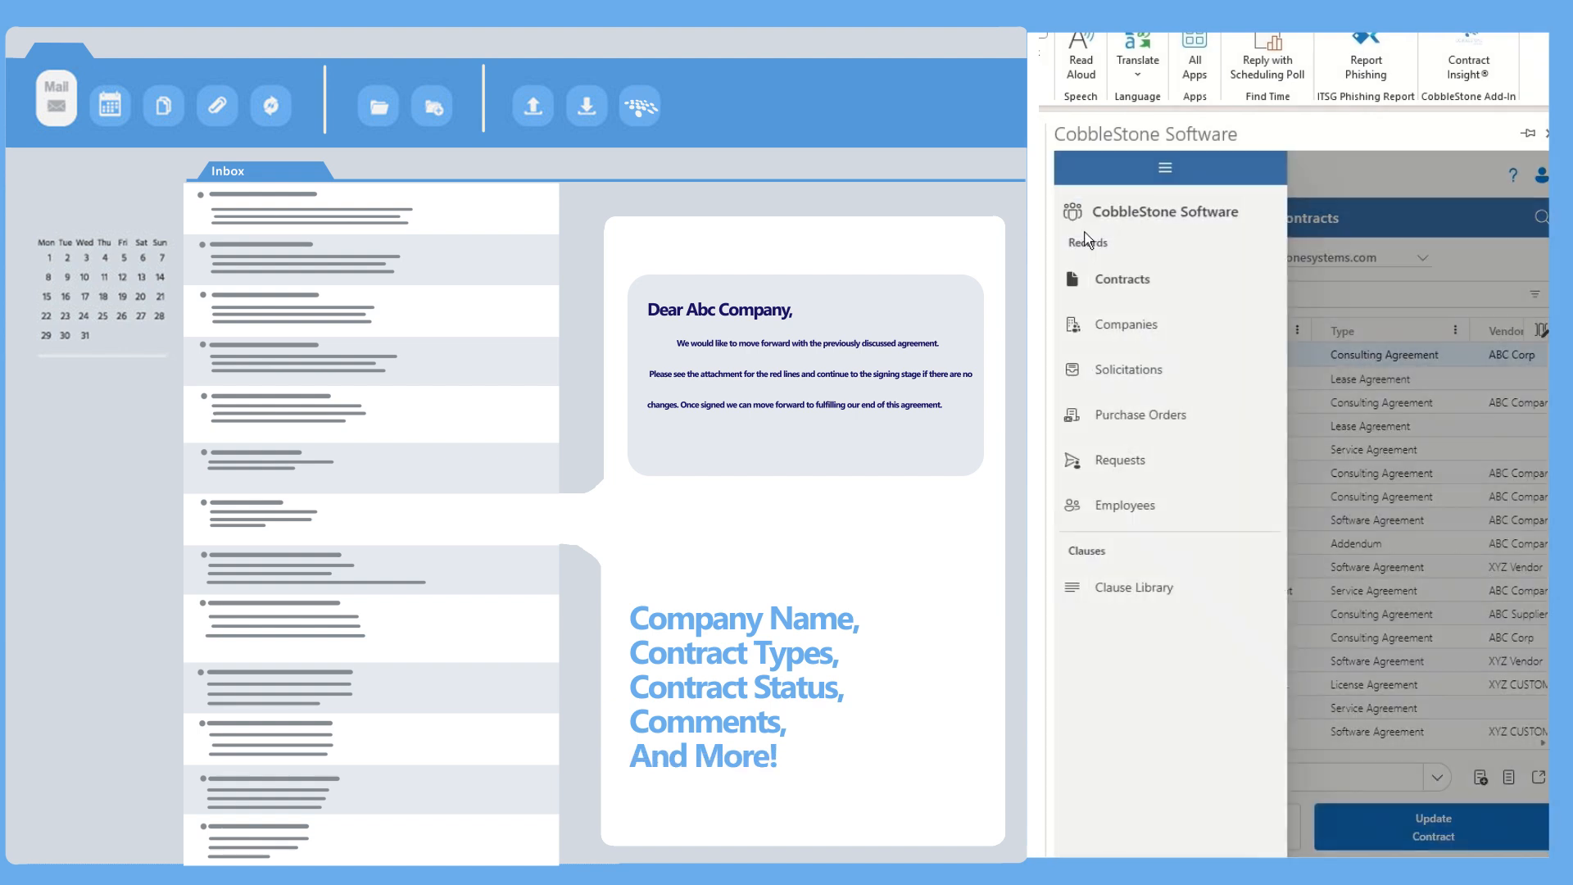
# Browse the Clause Library of pre-approved clauses, then return to Contracts
pyautogui.click(1134, 586)
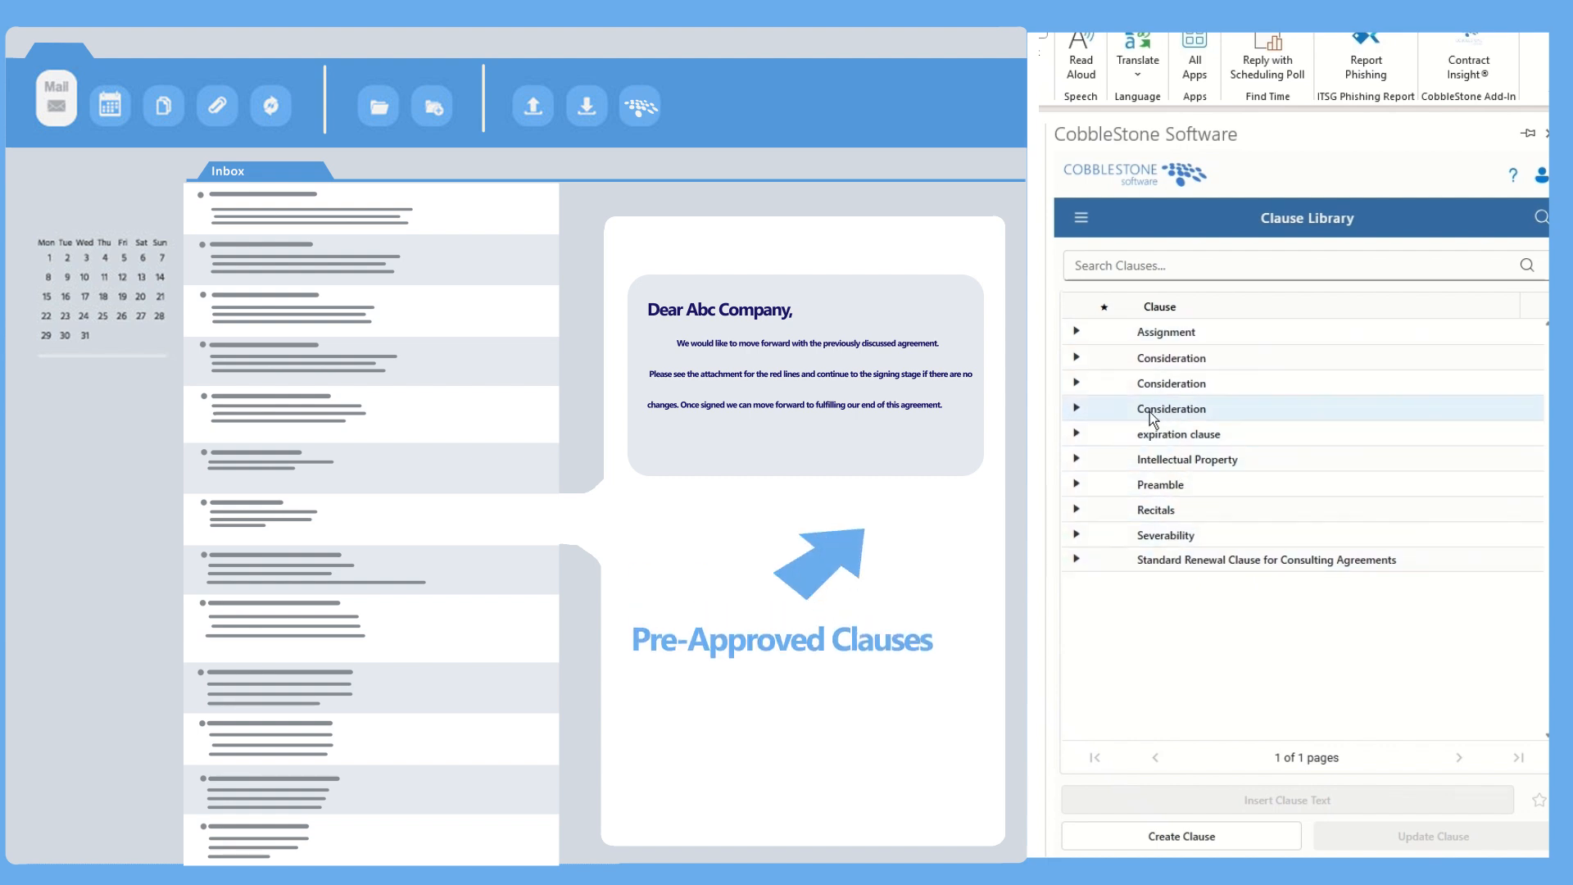
pyautogui.click(1074, 432)
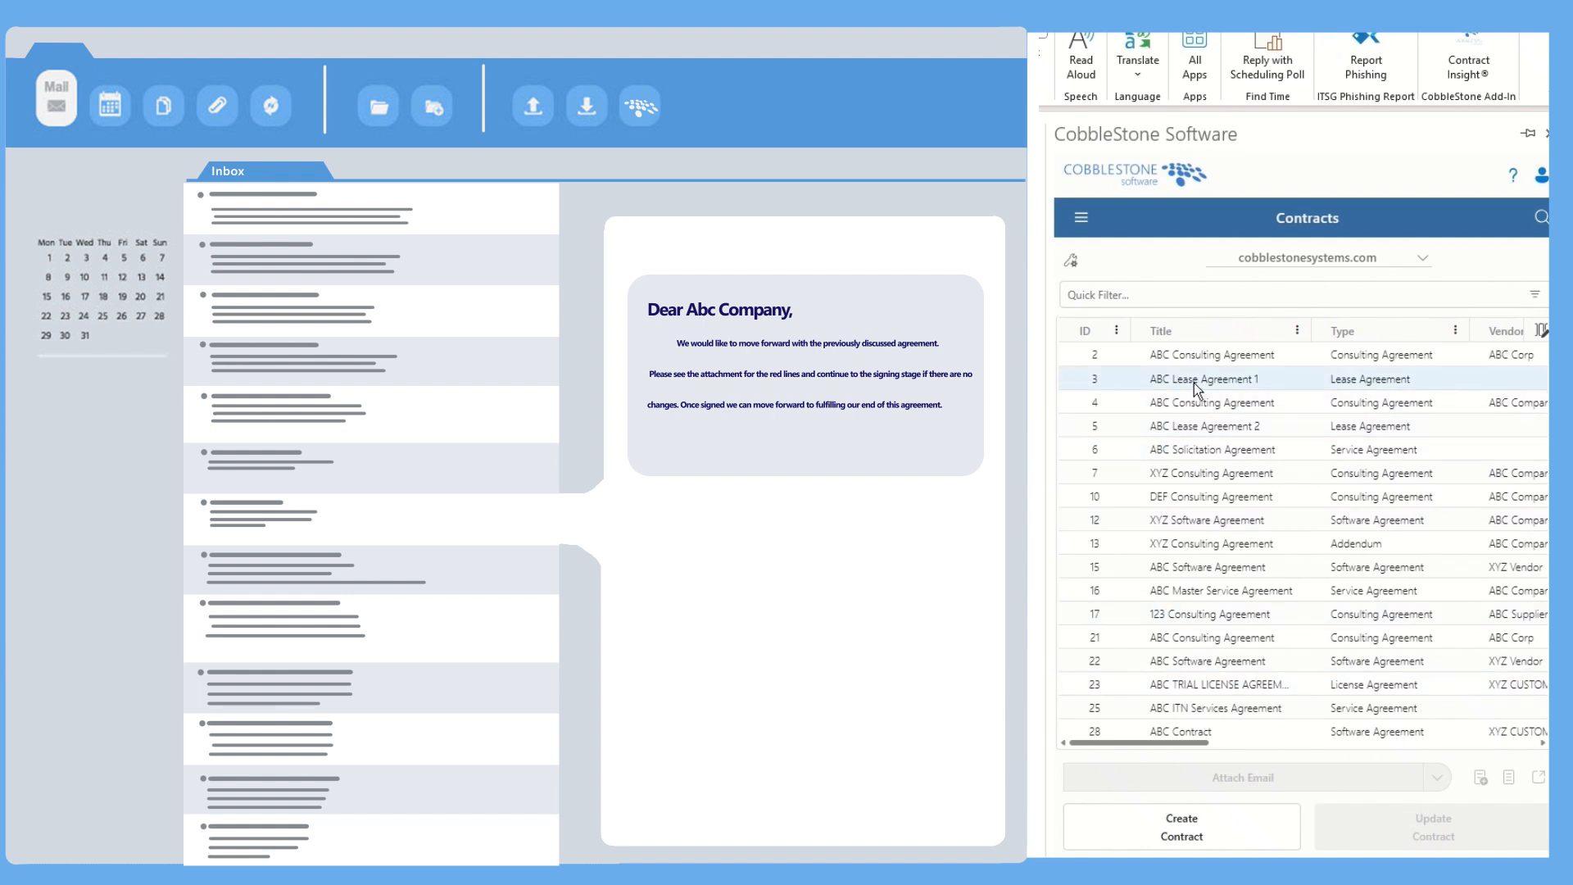
# Select the ABC Consulting Agreement contract and tick ABC Consulting Agreement 3.docx for attaching
pyautogui.click(1212, 354)
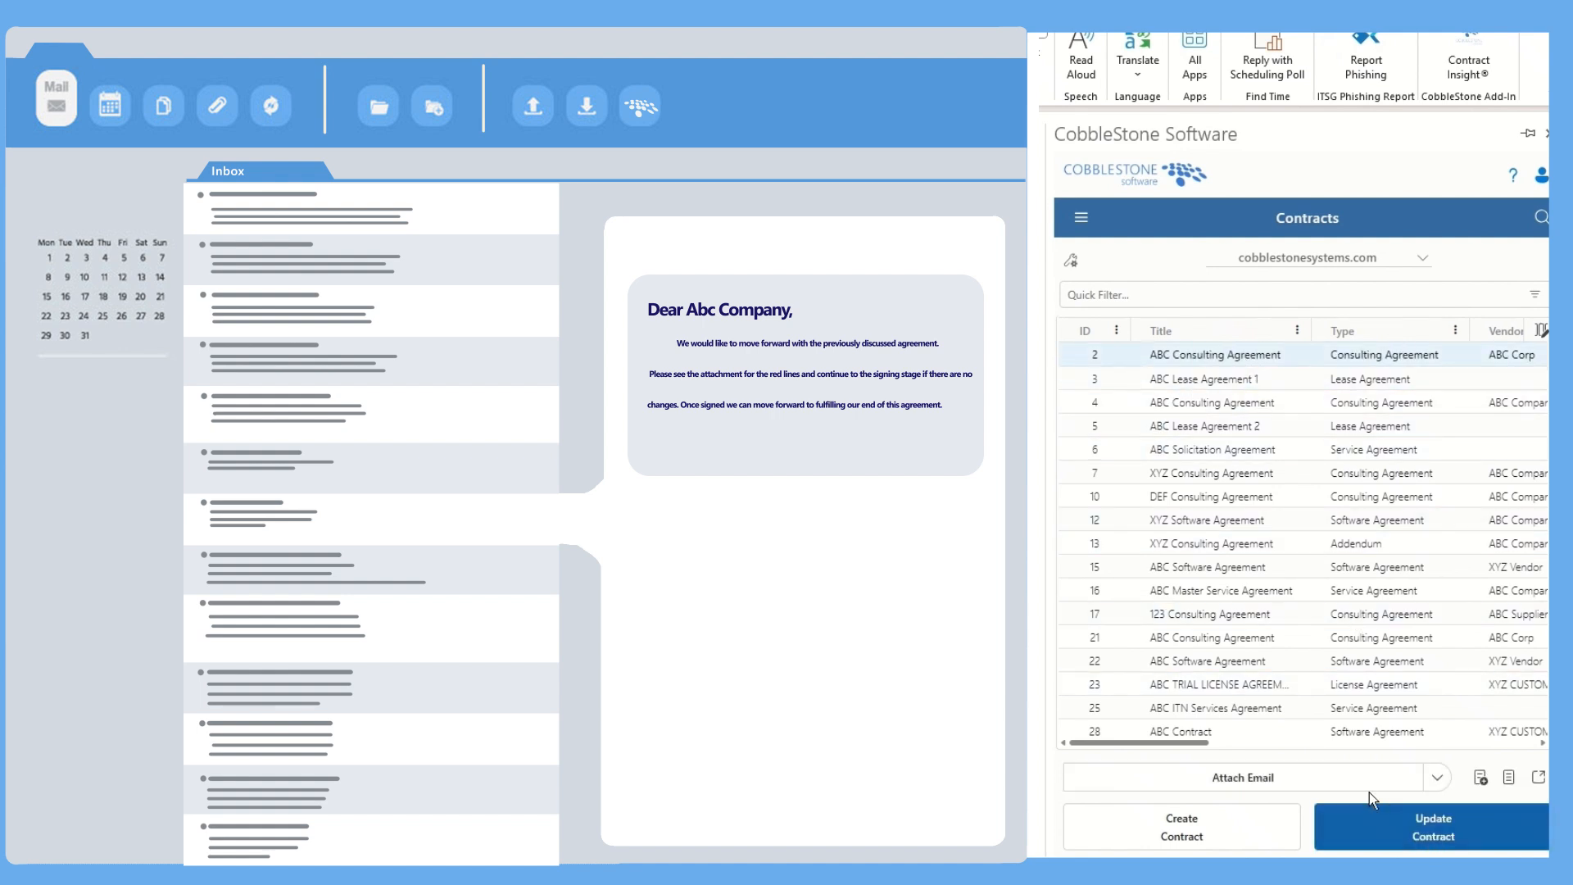
pyautogui.click(1435, 776)
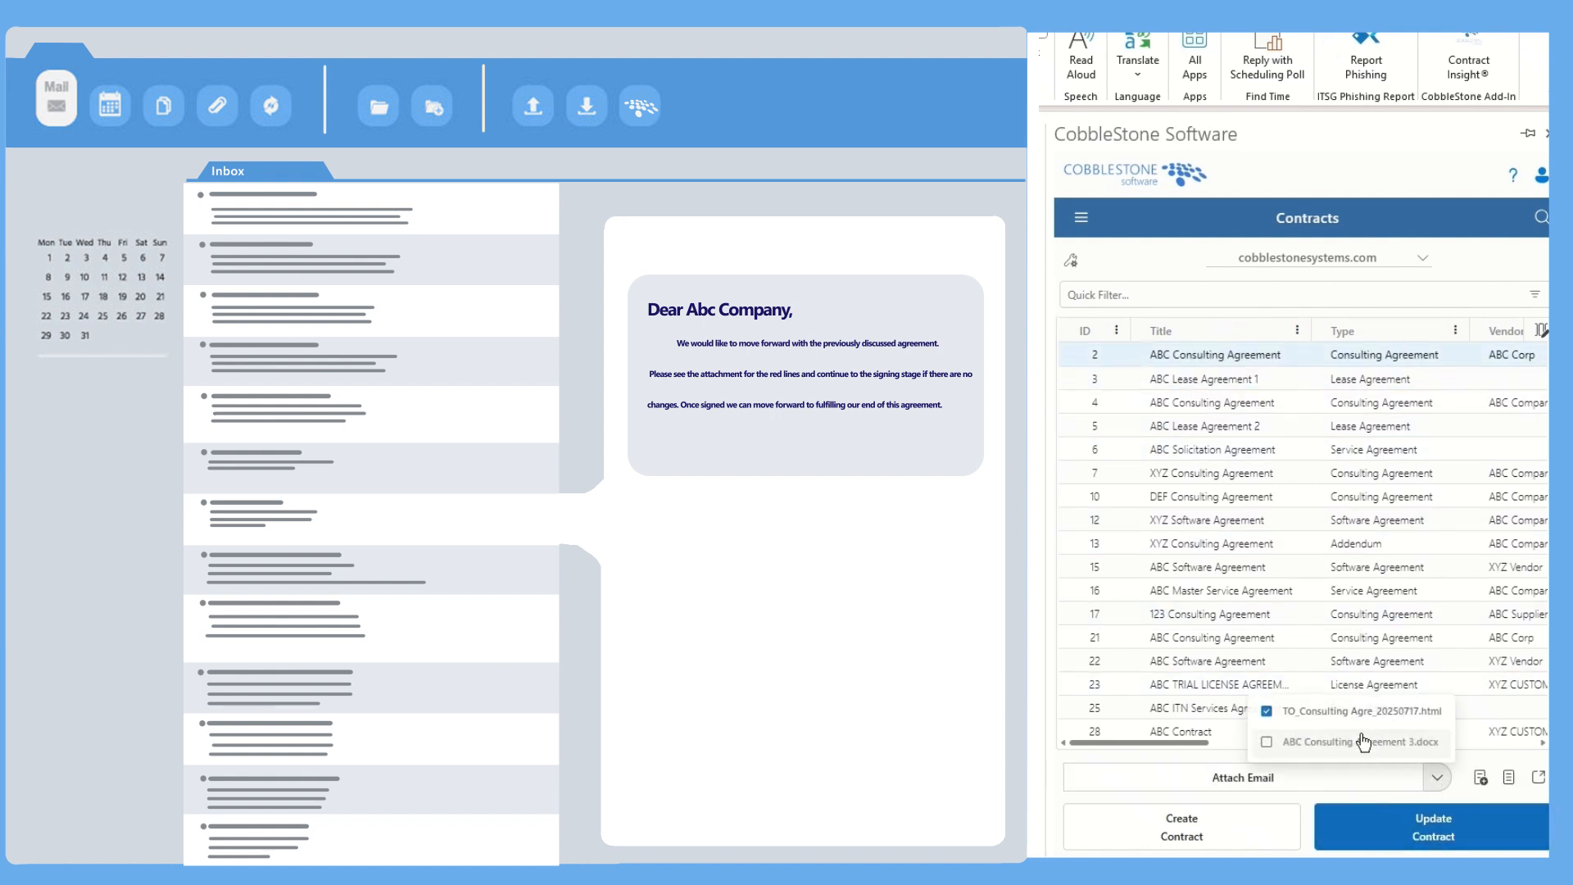
pyautogui.click(1266, 740)
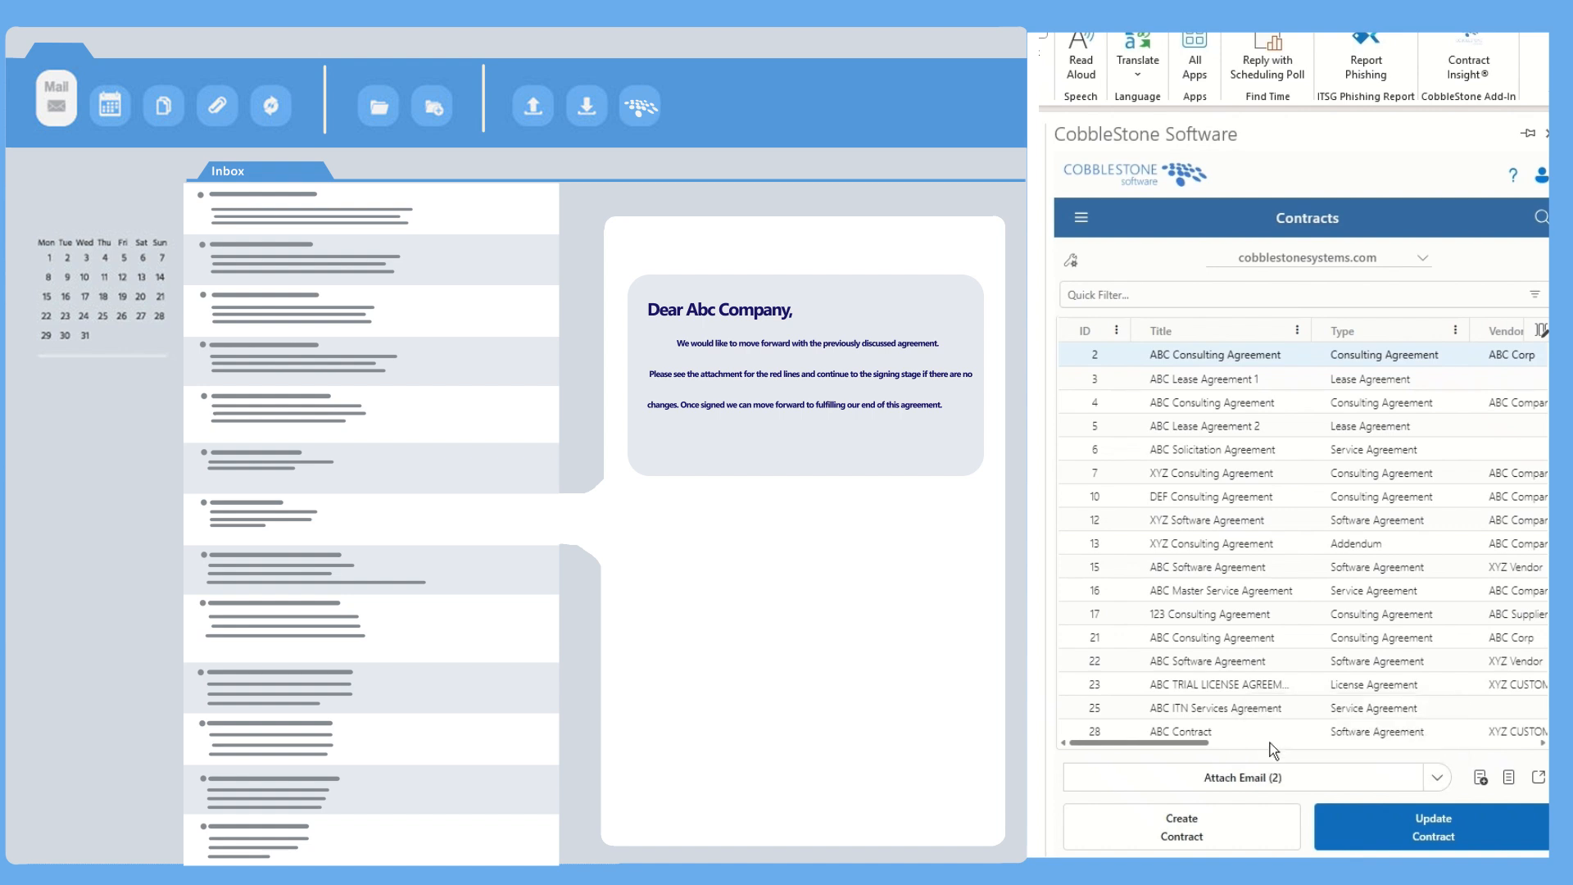